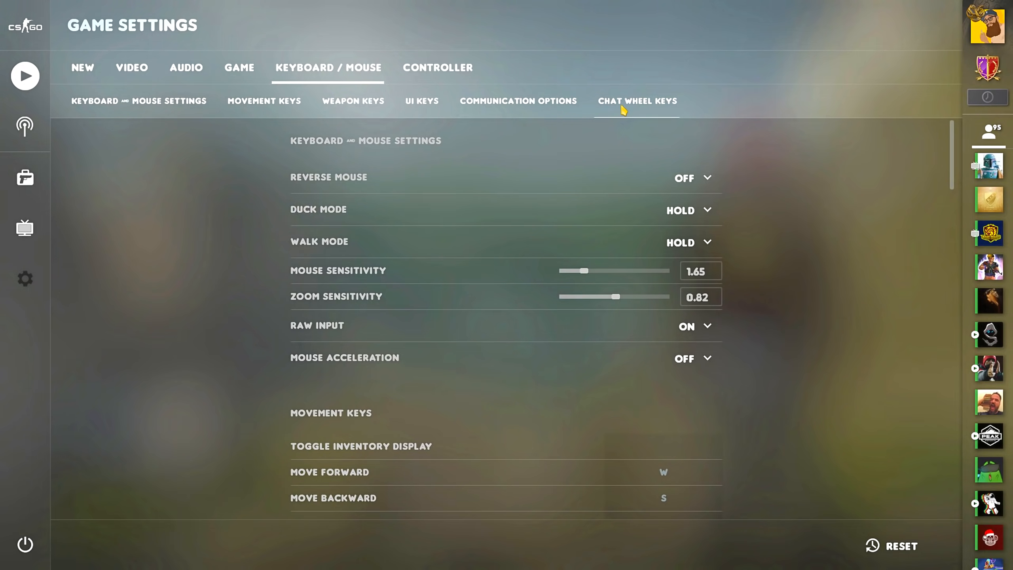
Jump to the Chat Wheel Keys section showing the Chat Wheel 1 phrase layout
click(636, 101)
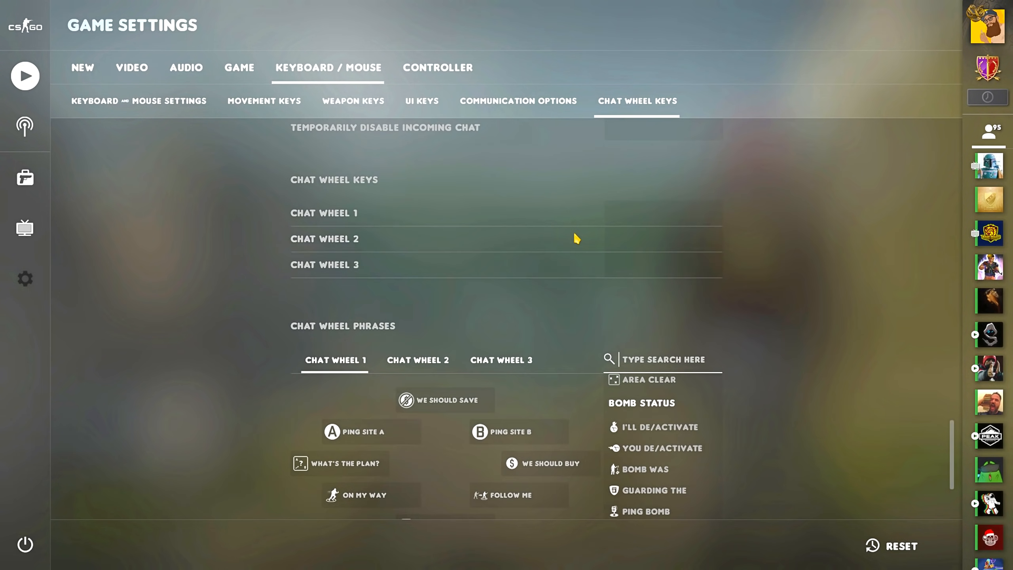
mouse_move(635, 219)
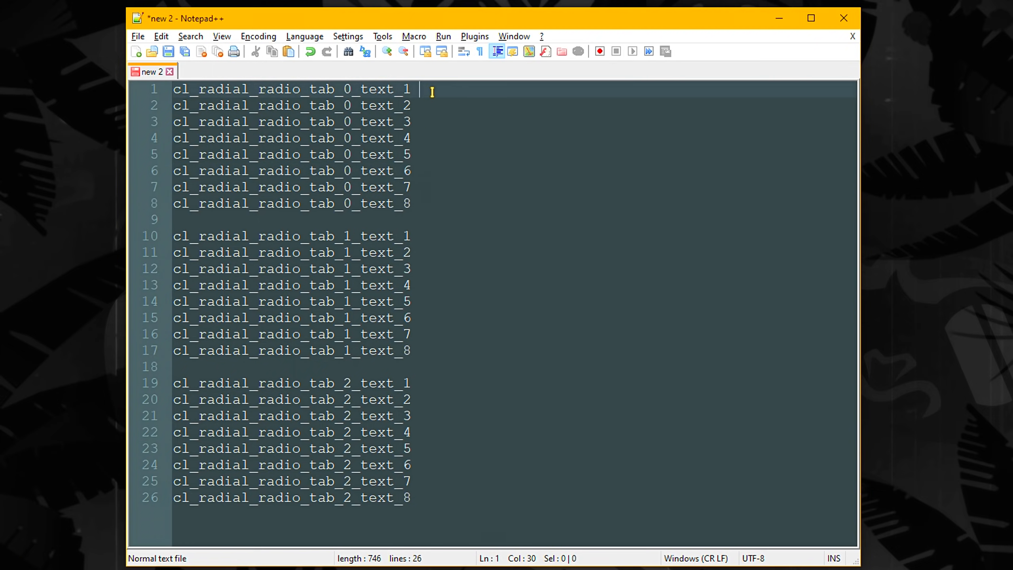
Try a temporary Hello label on the first wheel entry, then remove it
click(430, 236)
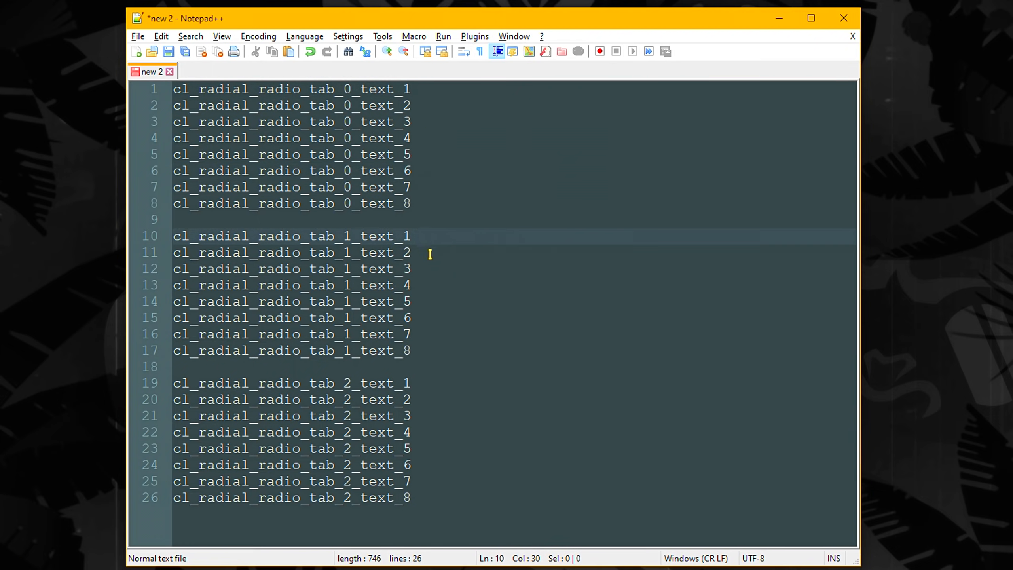
click(431, 382)
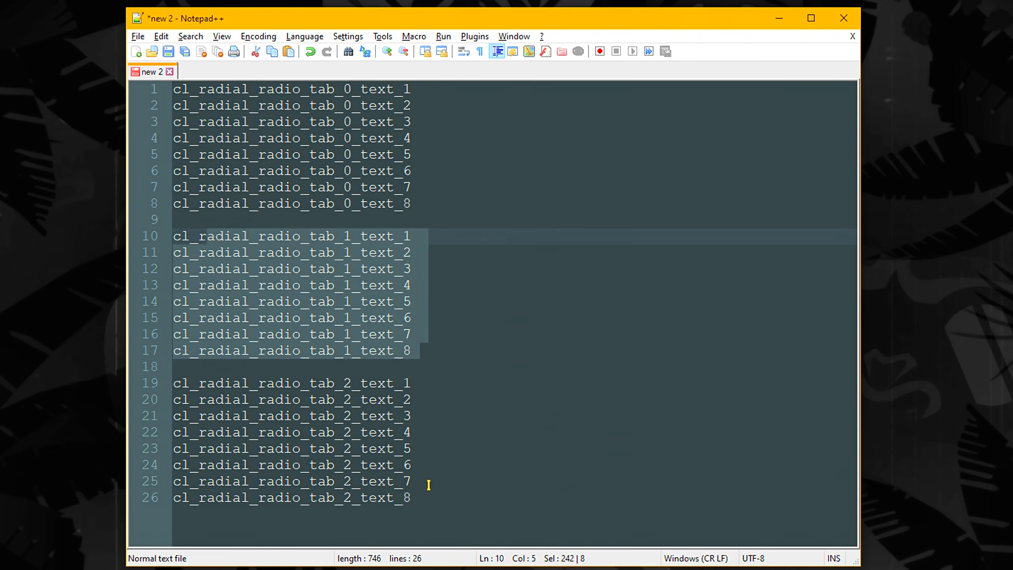
click(410, 349)
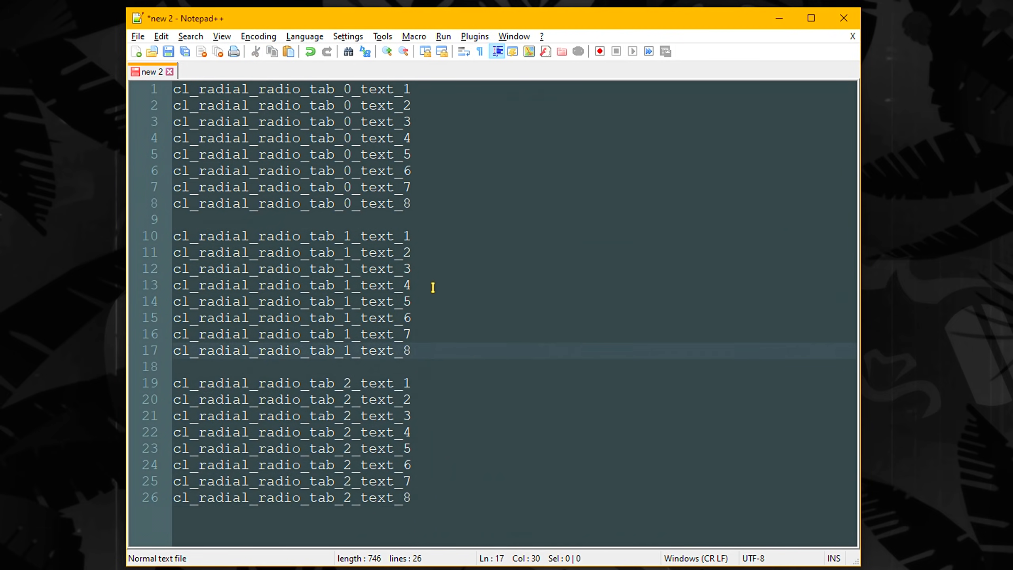
text(Hell)
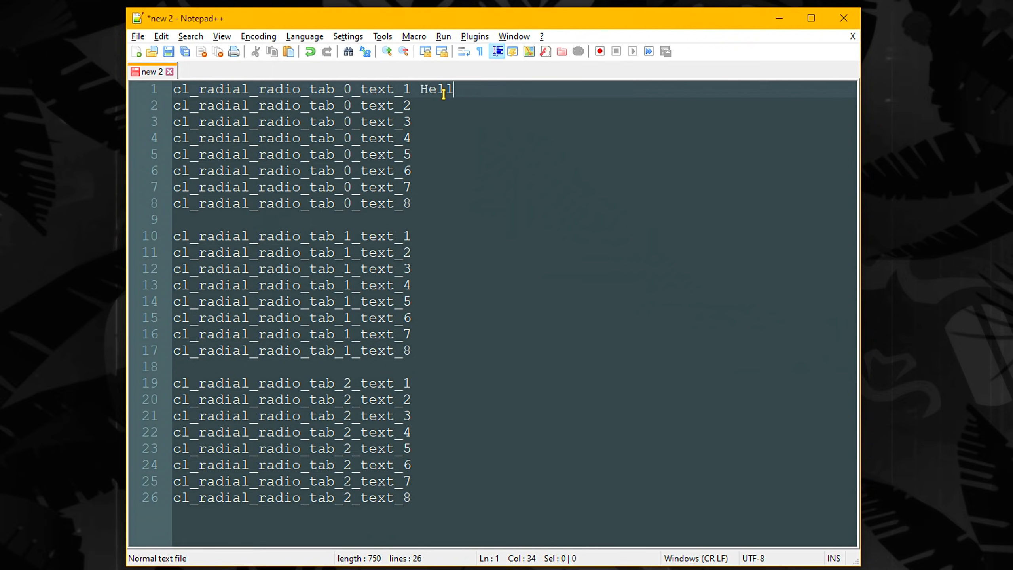
text(o)
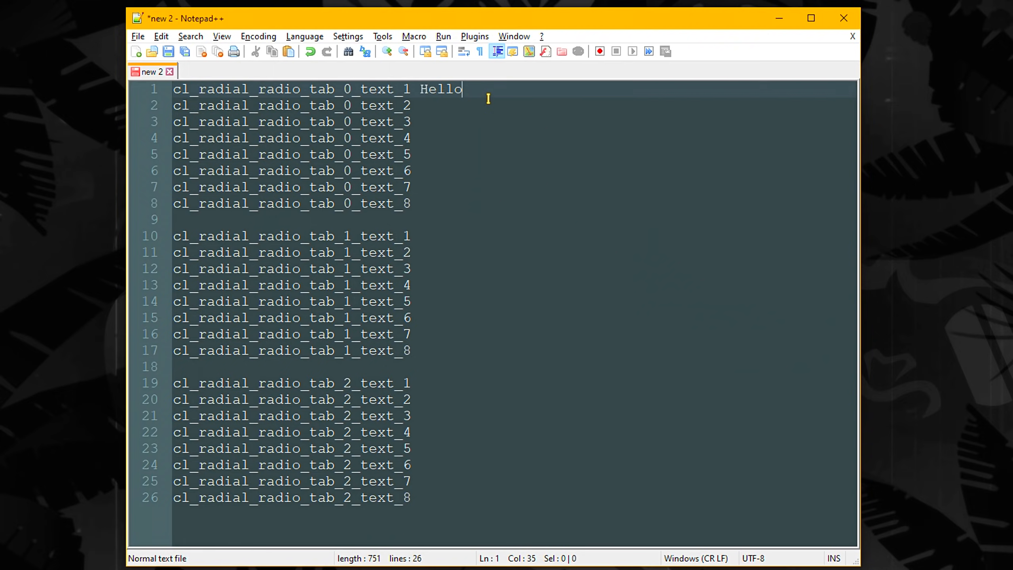
key(alt+tab)
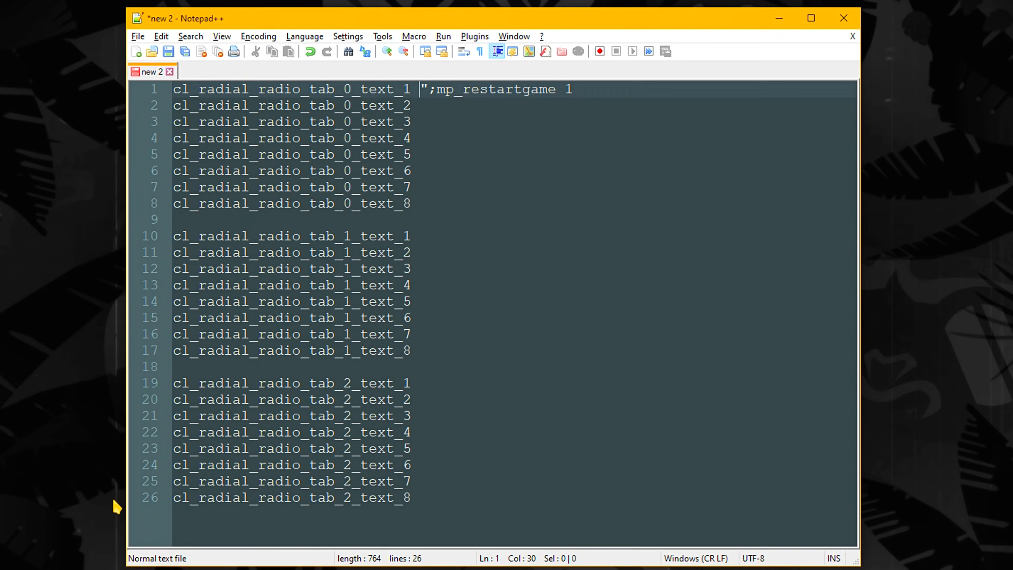
Label the first wheel entry Restarting Game so it runs mp_restartgame 1
text(Restarting Gam)
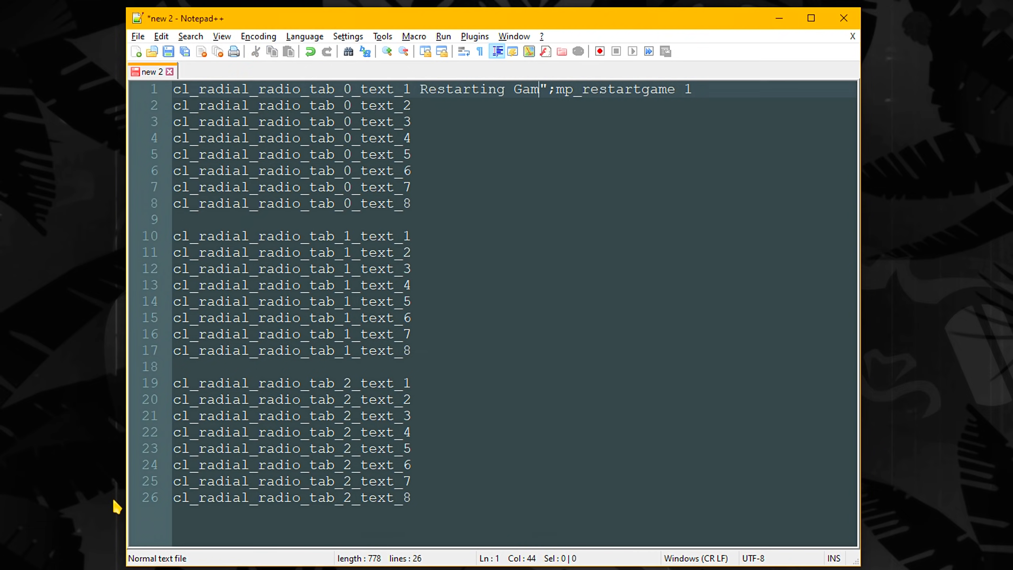
text(e)
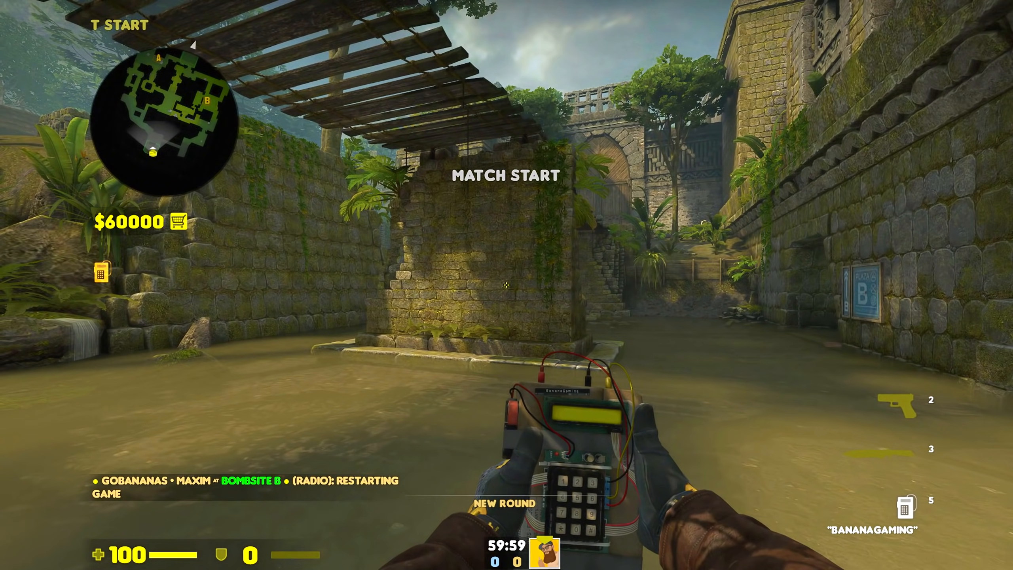
Draft a console alias rs that says Restarting Game and runs mp_restartgame 1
key(3)
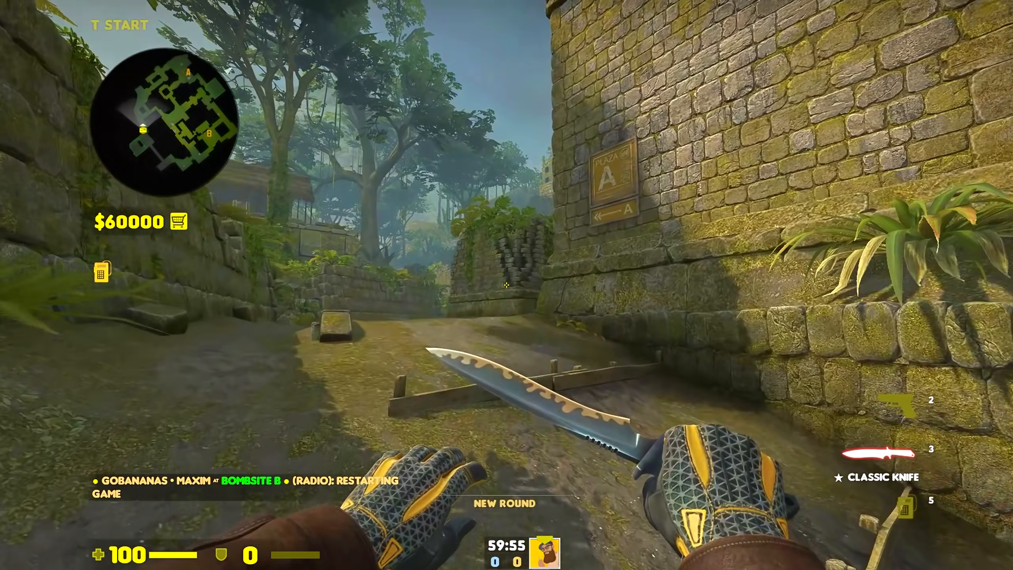
key(`)
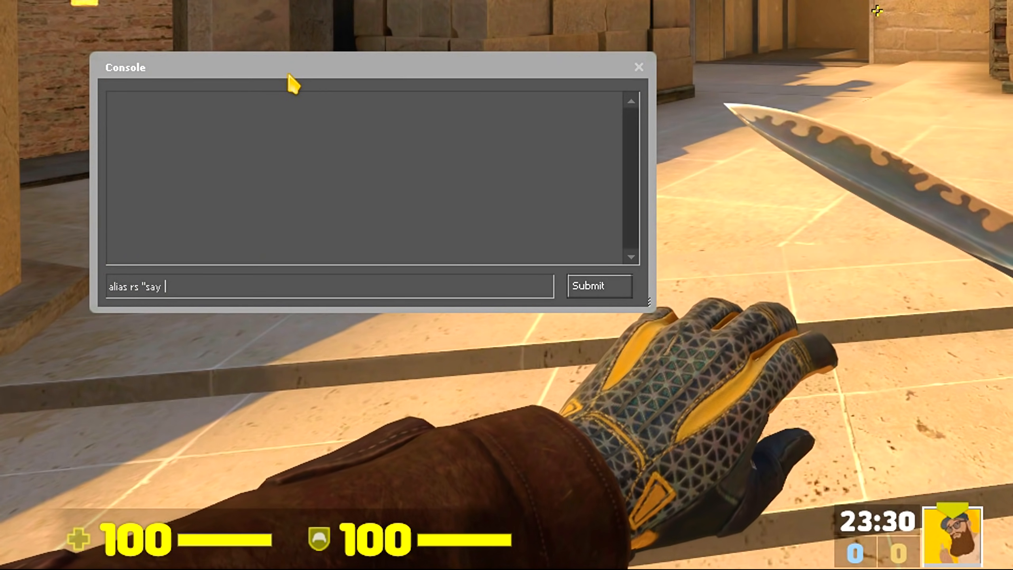
text(Restarting Game;)
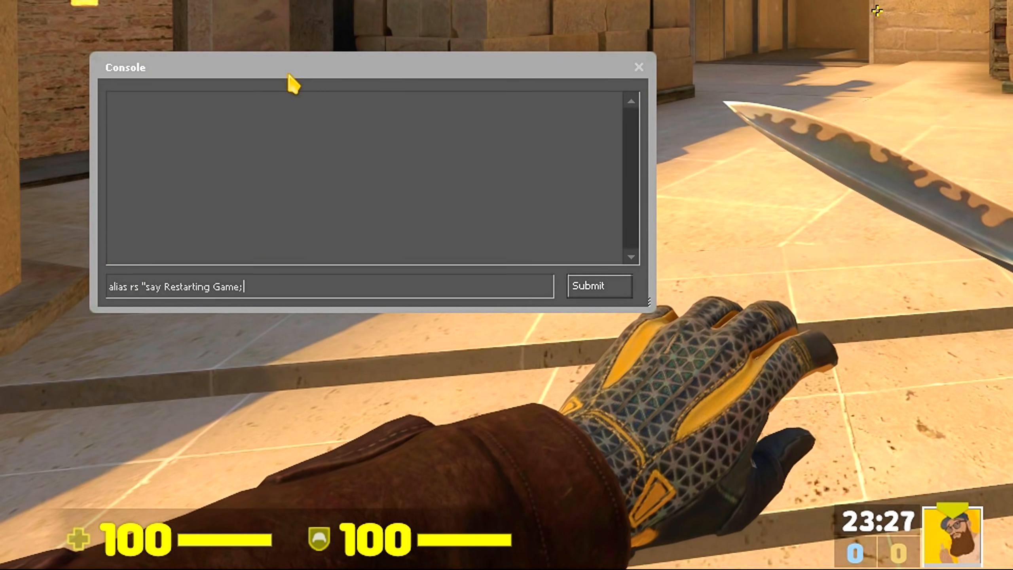
text(mp_restartgame 1)
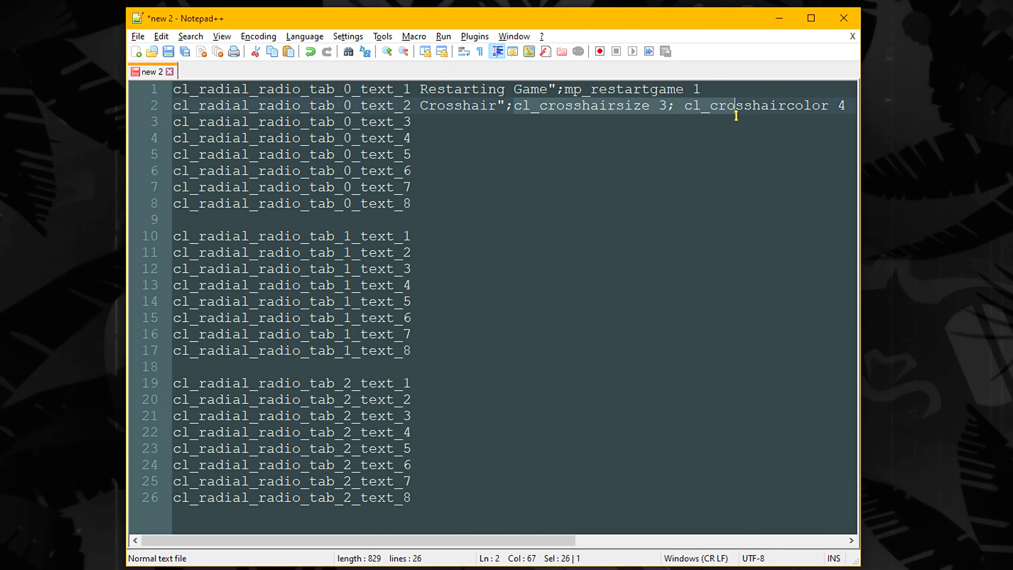
Label the second wheel entry Crosshair with cl_crosshairsize 3 and cl_crosshaircolor 4
click(845, 105)
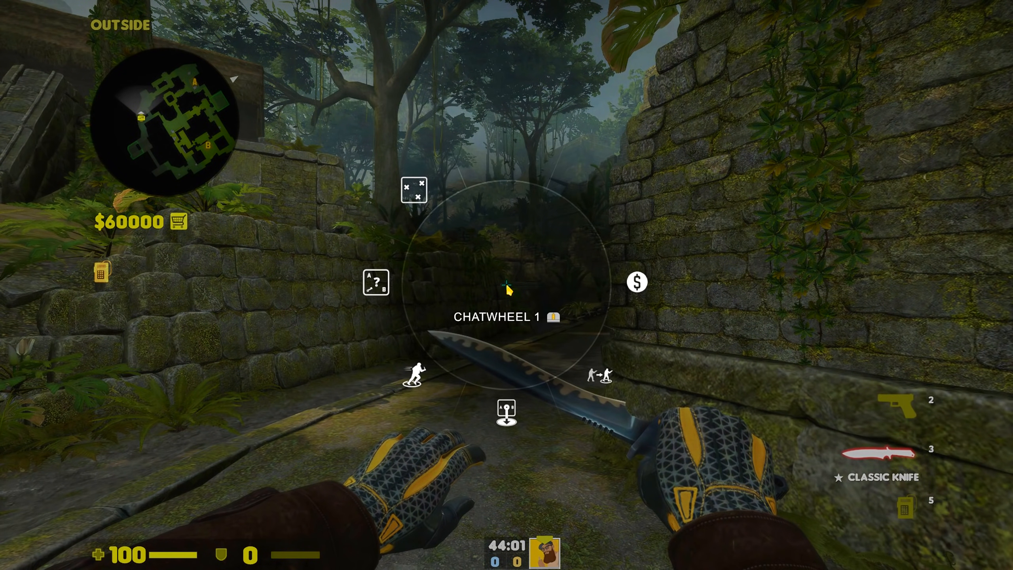
mouse_move(507, 285)
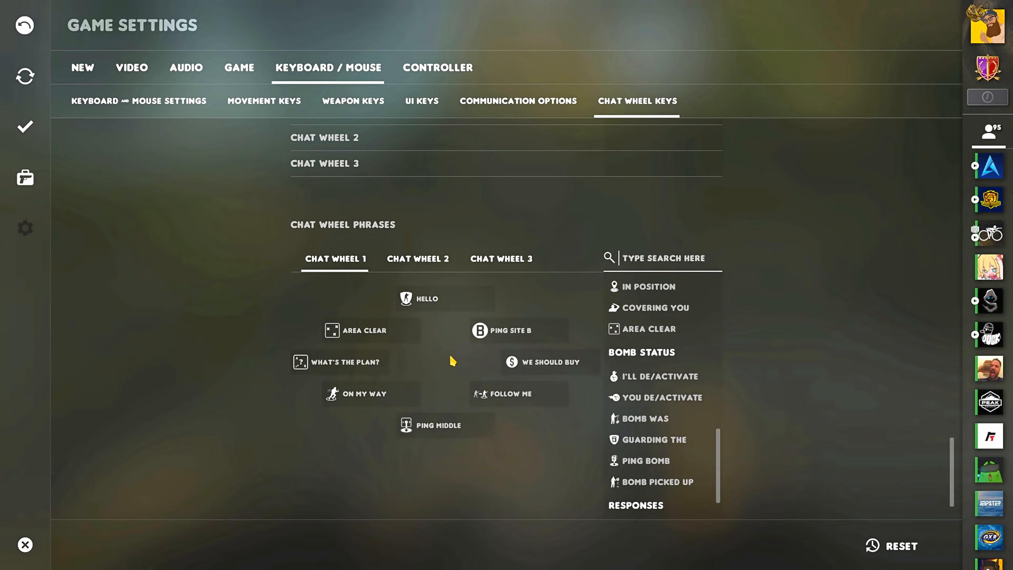
scroll(down, 3)
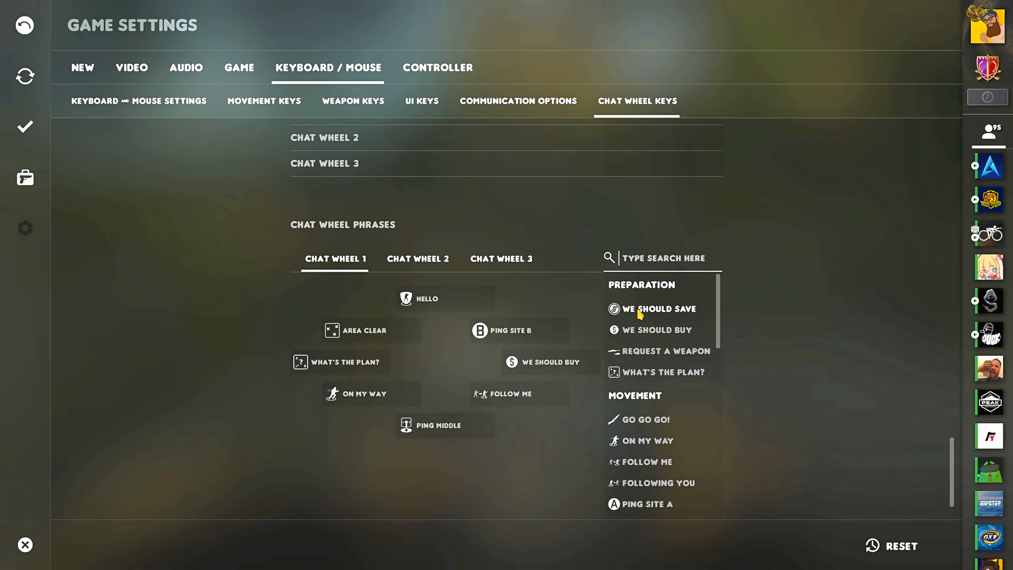
scroll(down, 3)
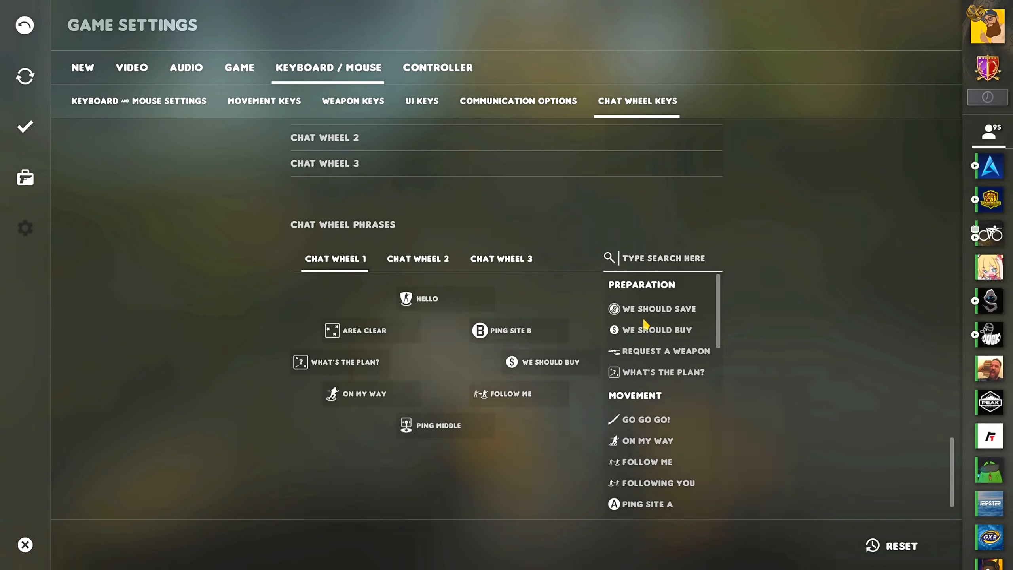
scroll(down, 3)
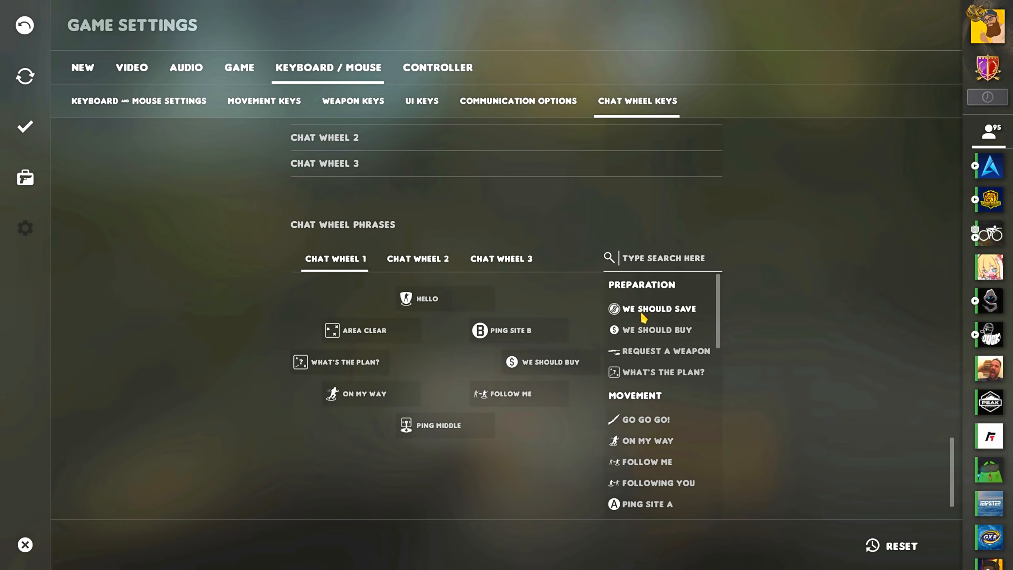
mouse_move(646, 380)
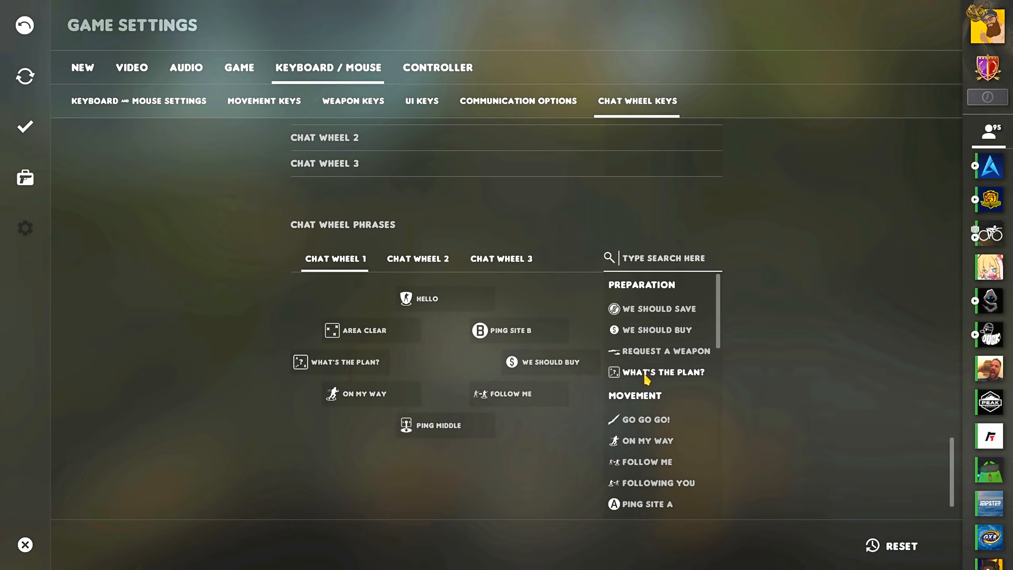
mouse_move(634, 357)
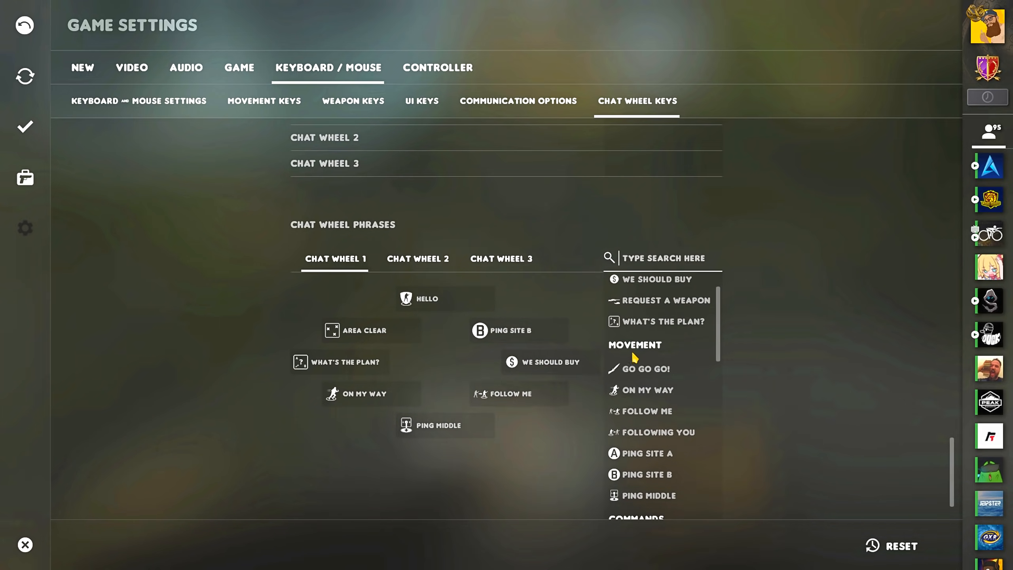
scroll(down, 3)
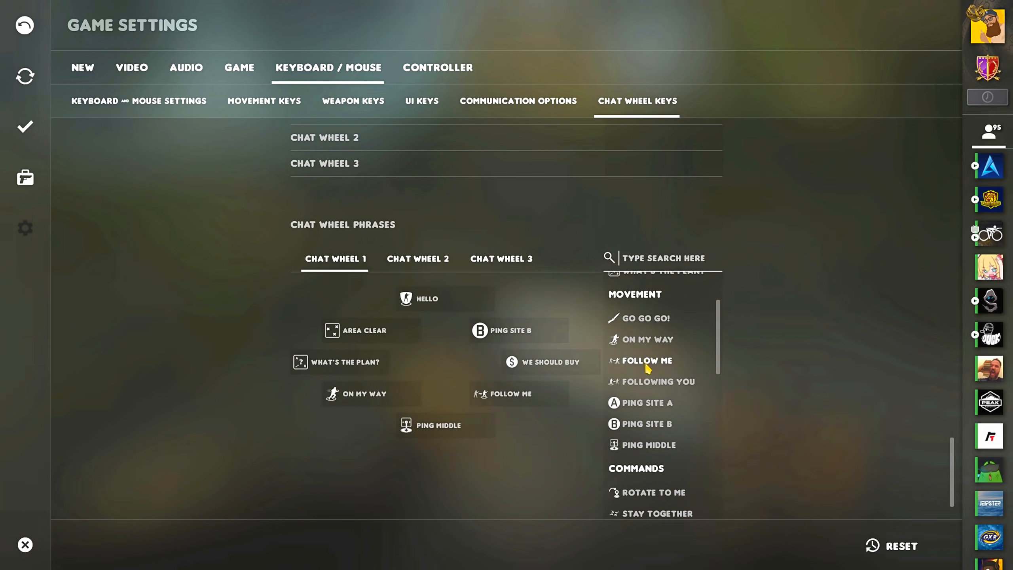
mouse_move(652, 434)
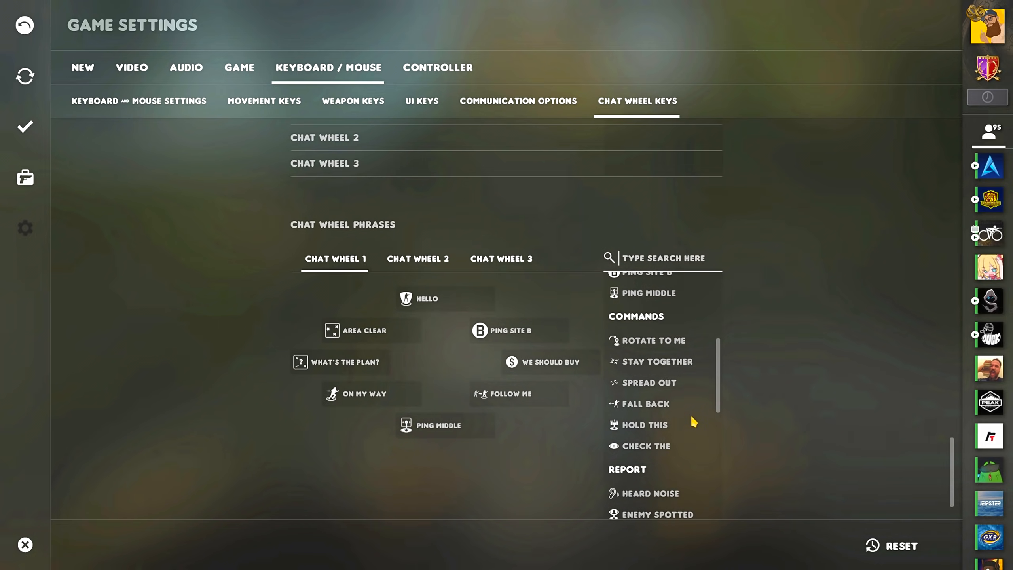
scroll(down, 3)
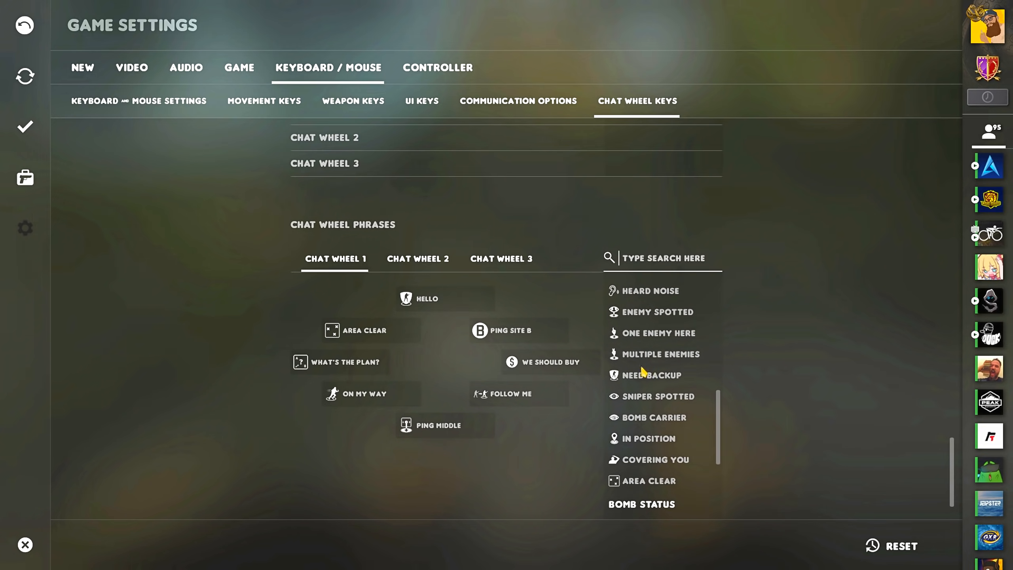
mouse_move(636, 429)
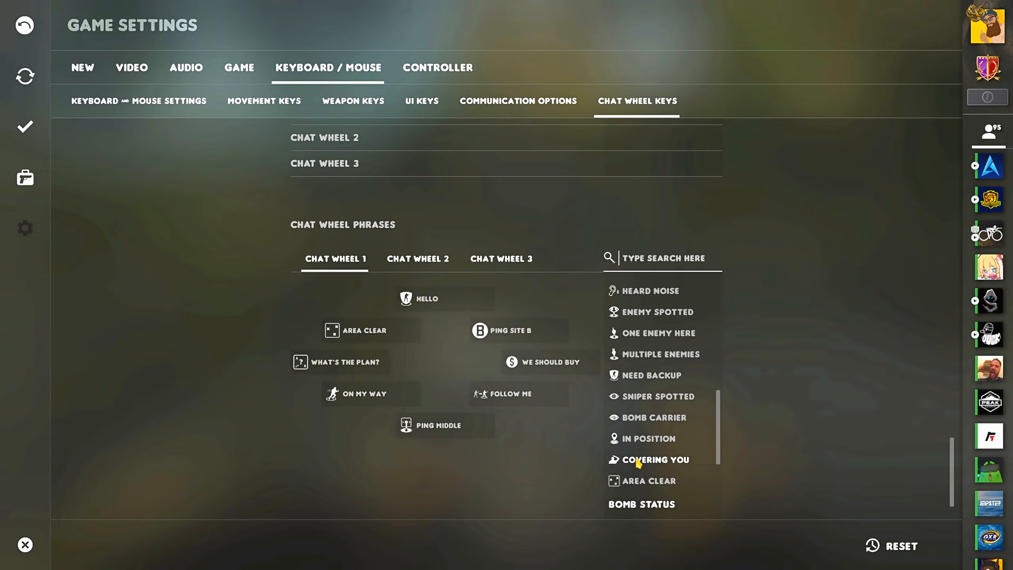
mouse_move(707, 377)
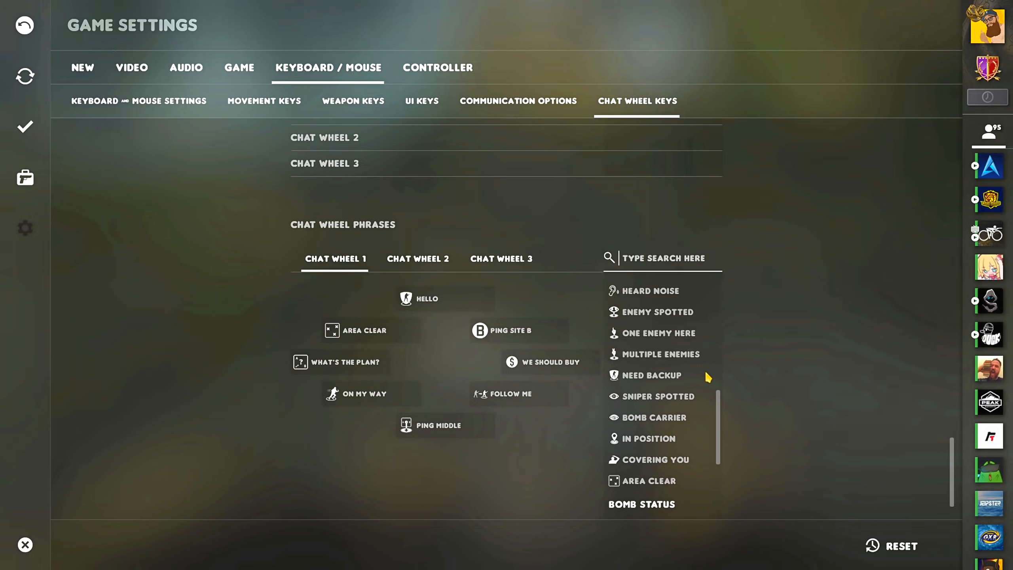
click(26, 544)
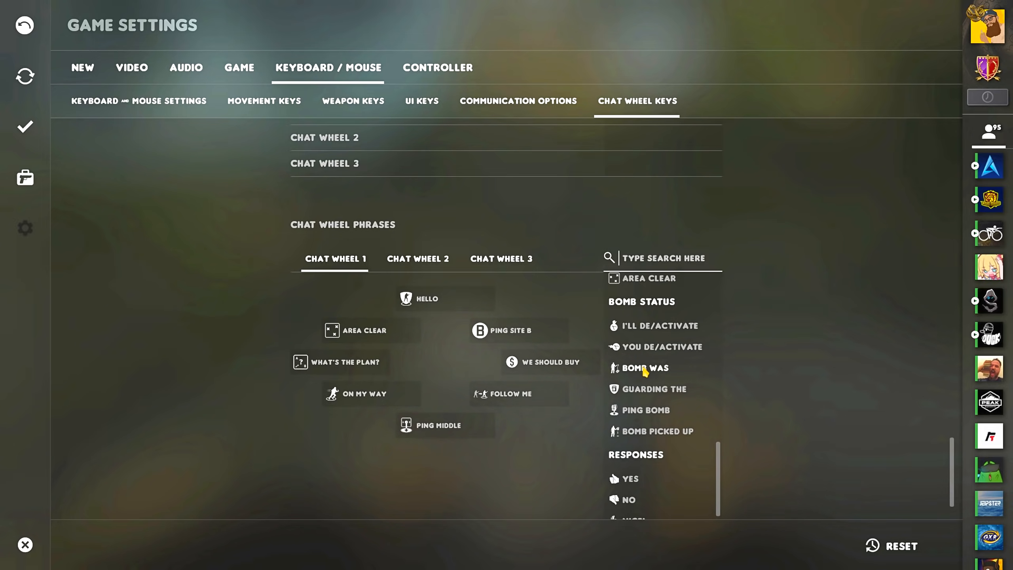
mouse_move(645, 434)
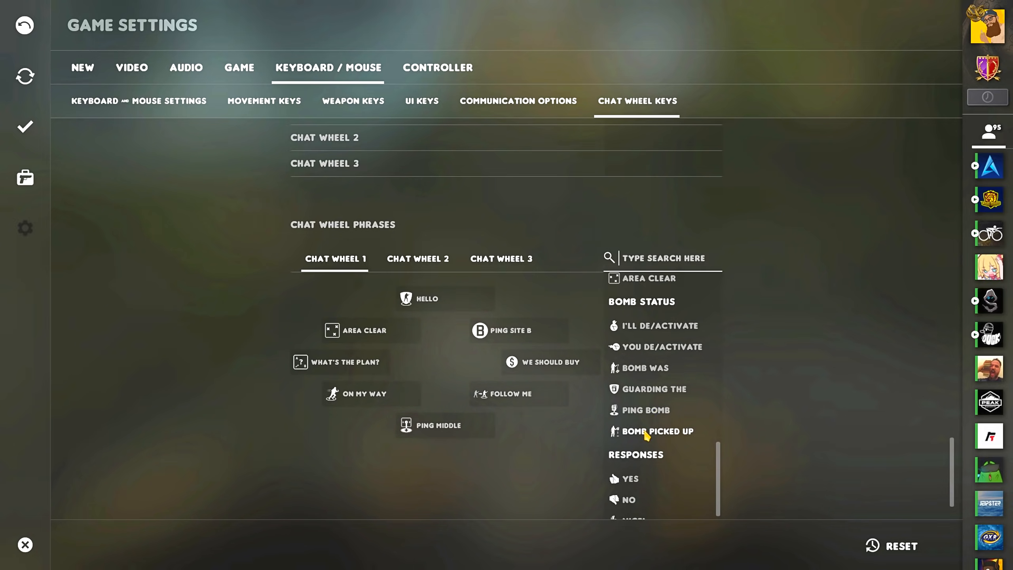
Scroll the phrase list to the custom Area clear and Throw from here ping binds
scroll(down, 3)
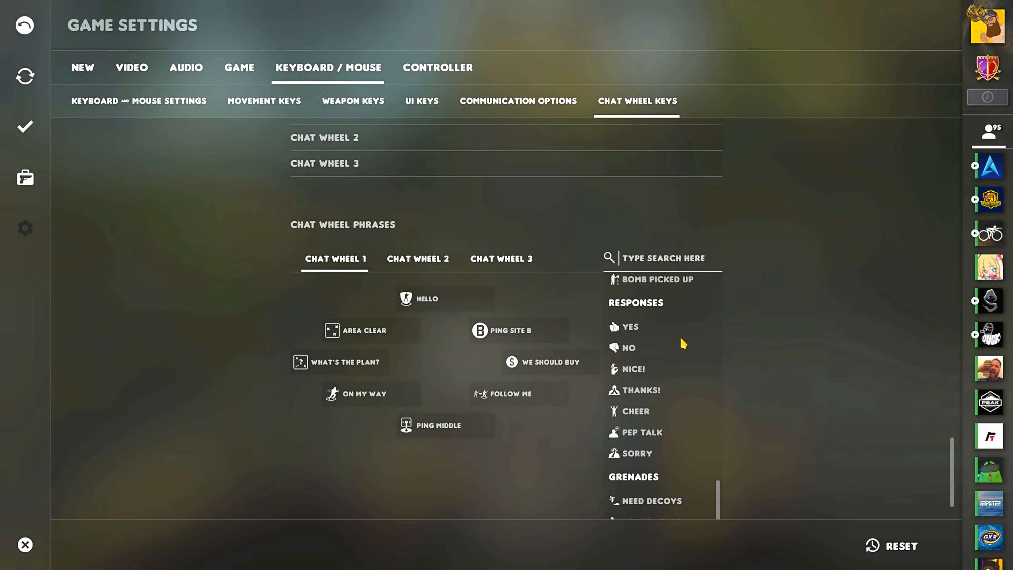
scroll(down, 3)
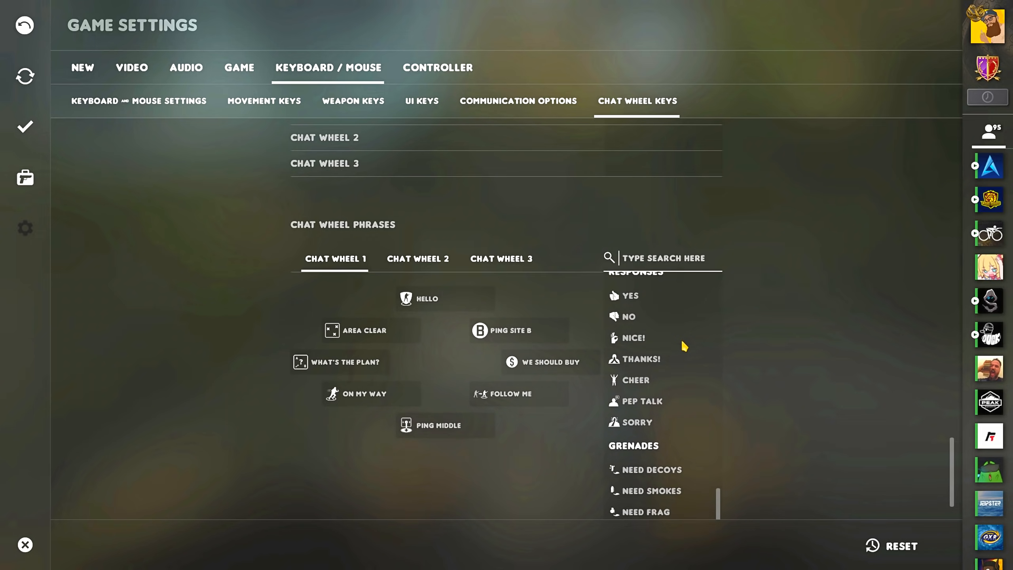
scroll(down, 3)
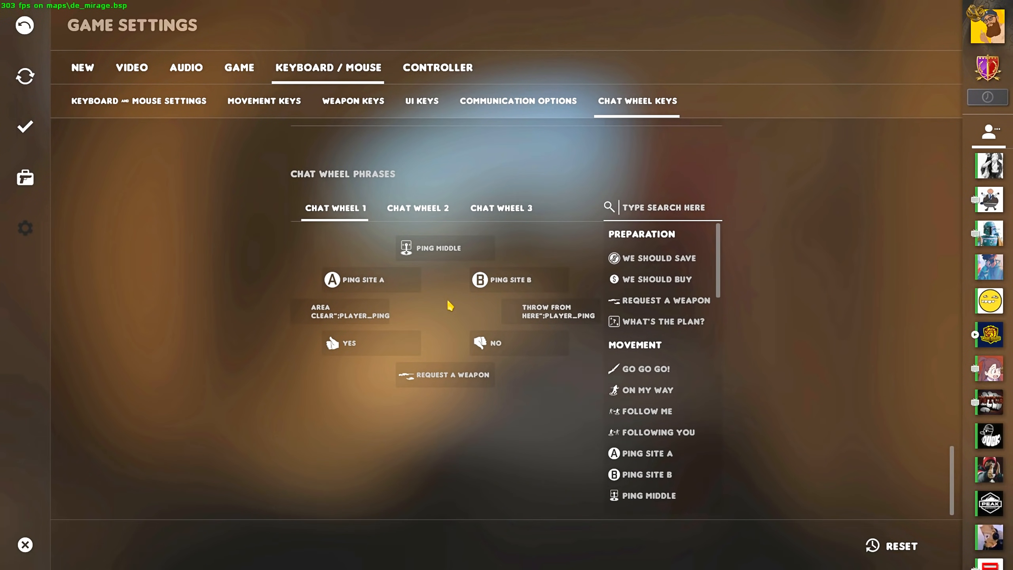
mouse_move(424, 321)
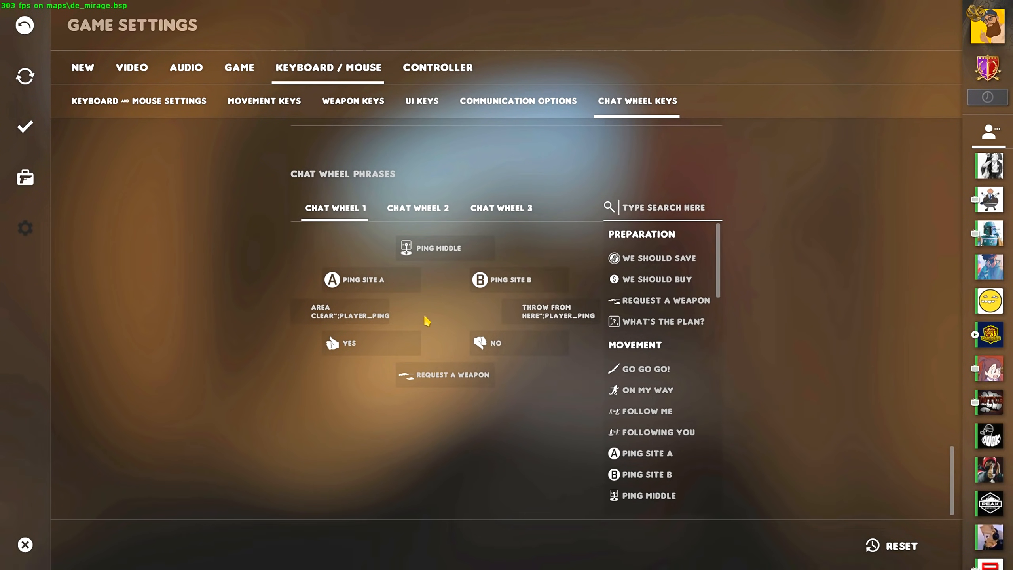
mouse_move(516, 280)
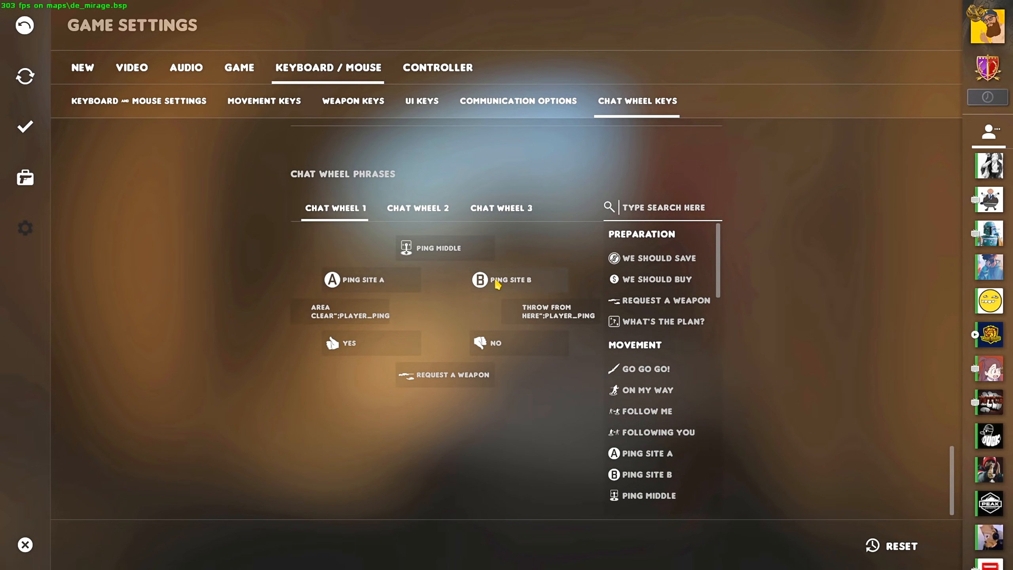
mouse_move(428, 325)
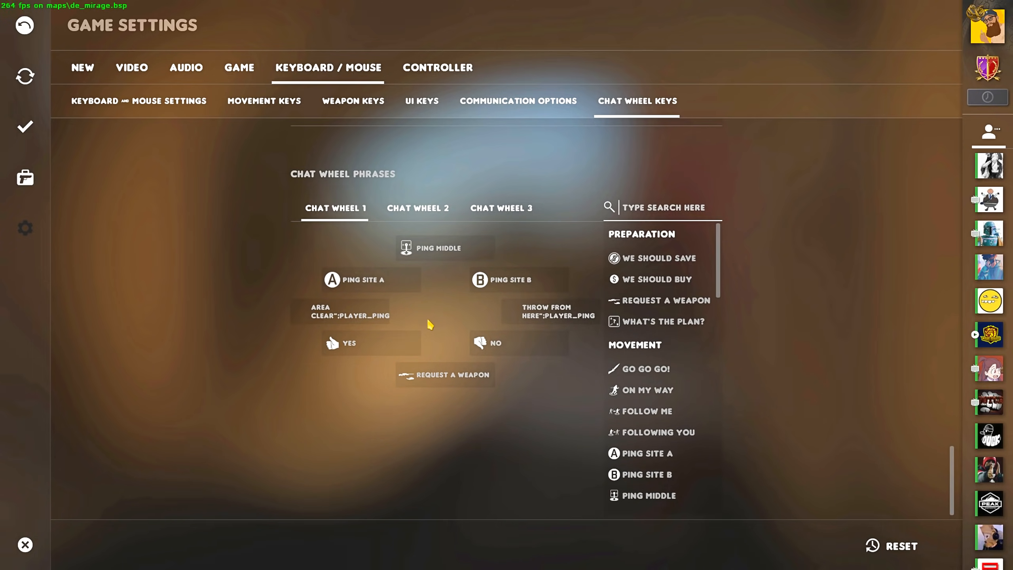
mouse_move(447, 317)
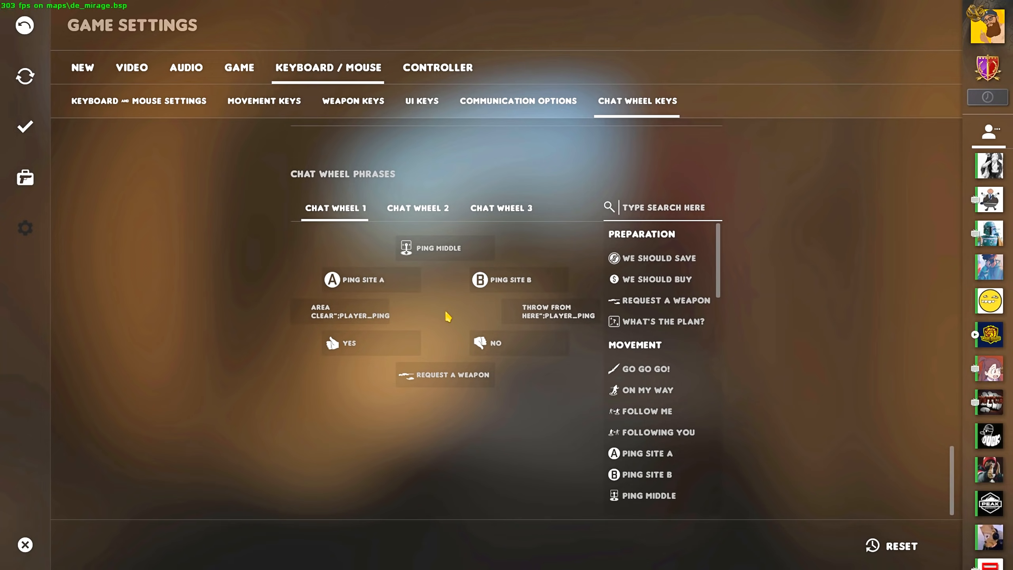
mouse_move(442, 309)
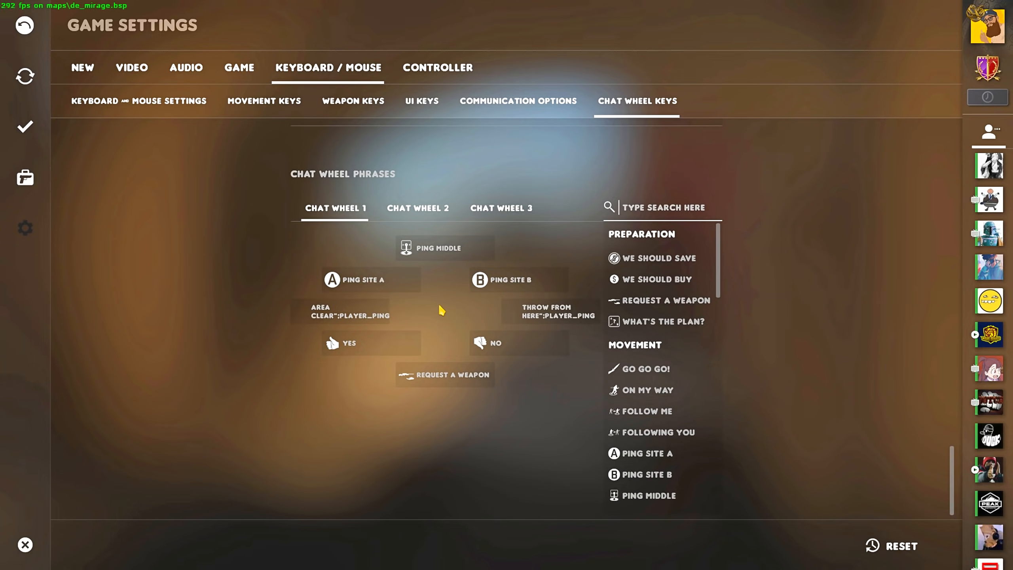
mouse_move(484, 318)
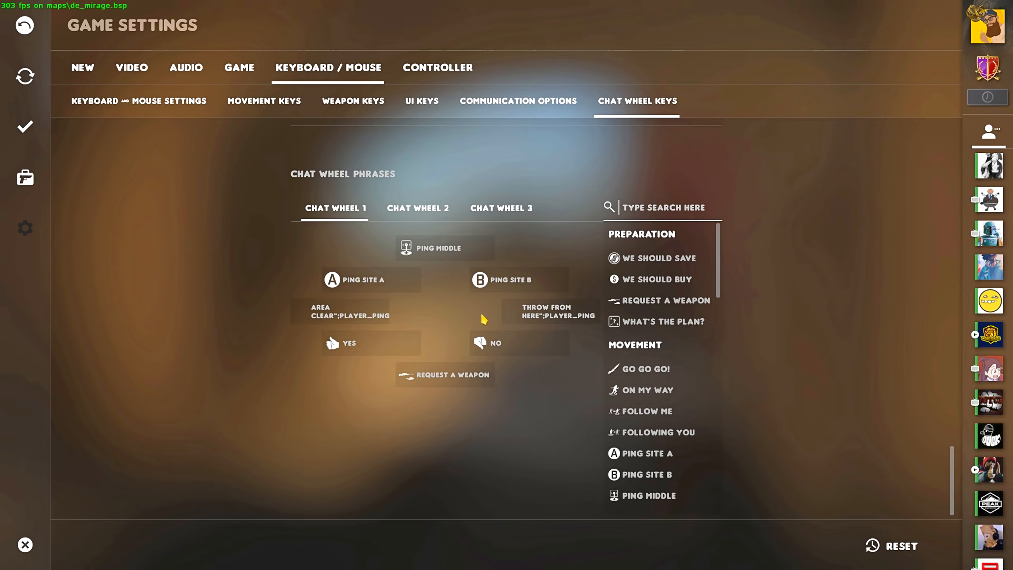
mouse_move(453, 315)
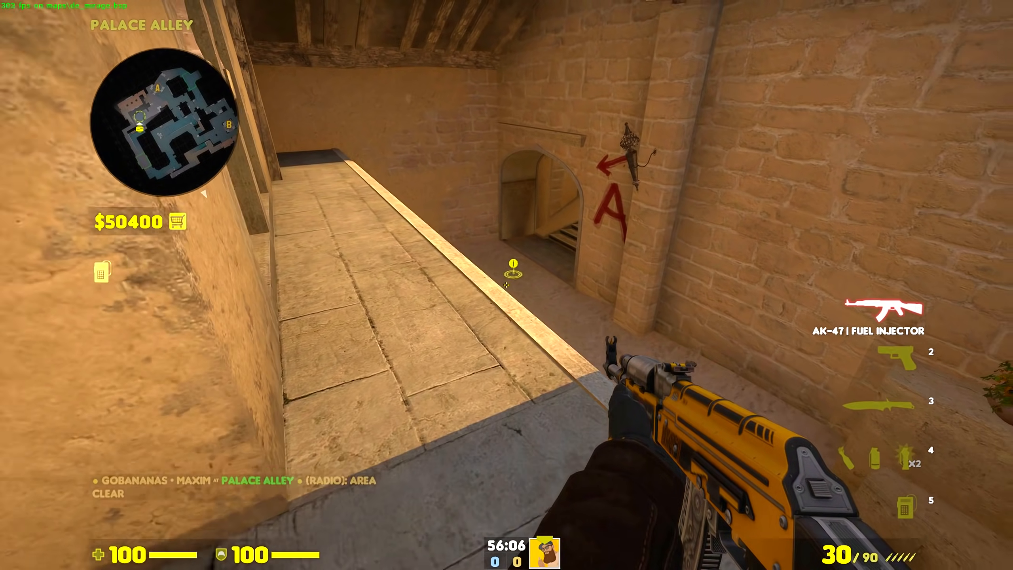
mouse_move(507, 277)
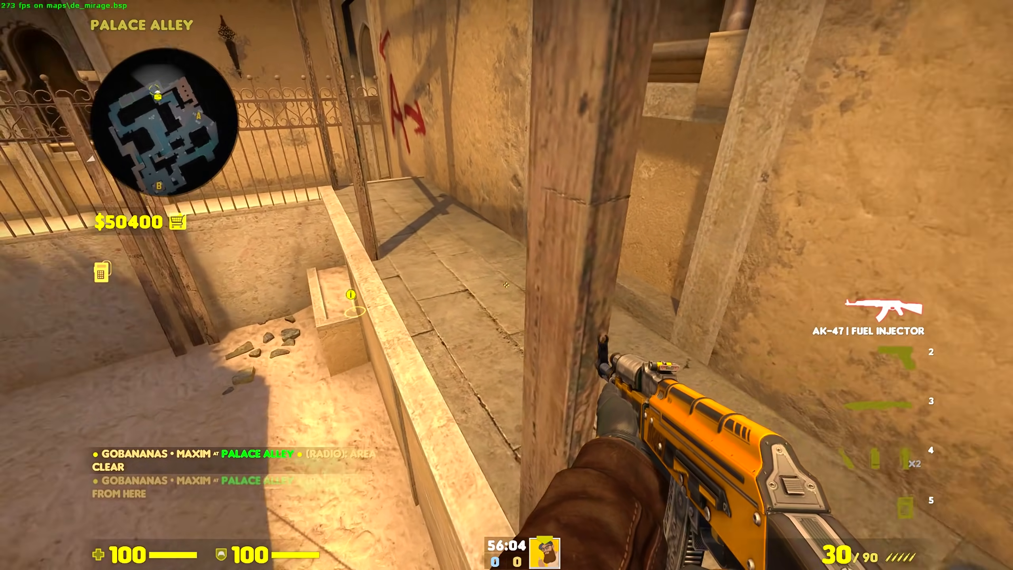